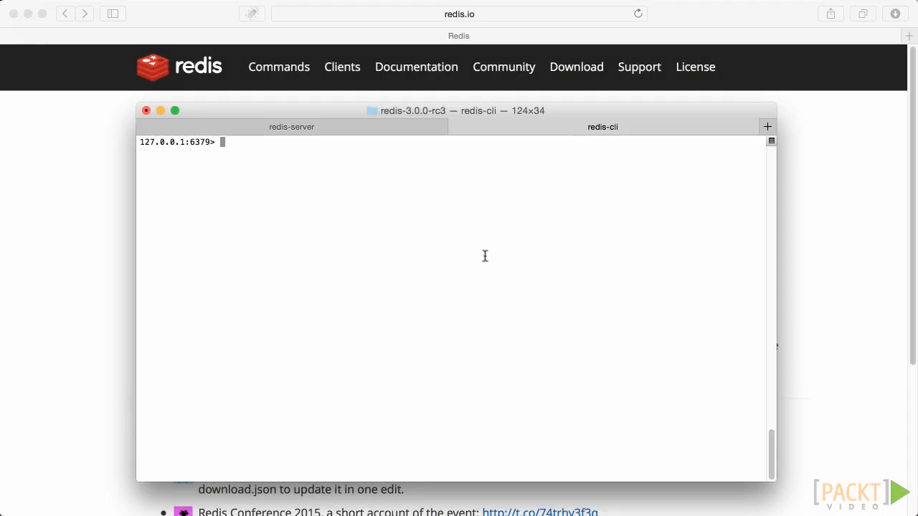
pyautogui.moveTo(474, 256)
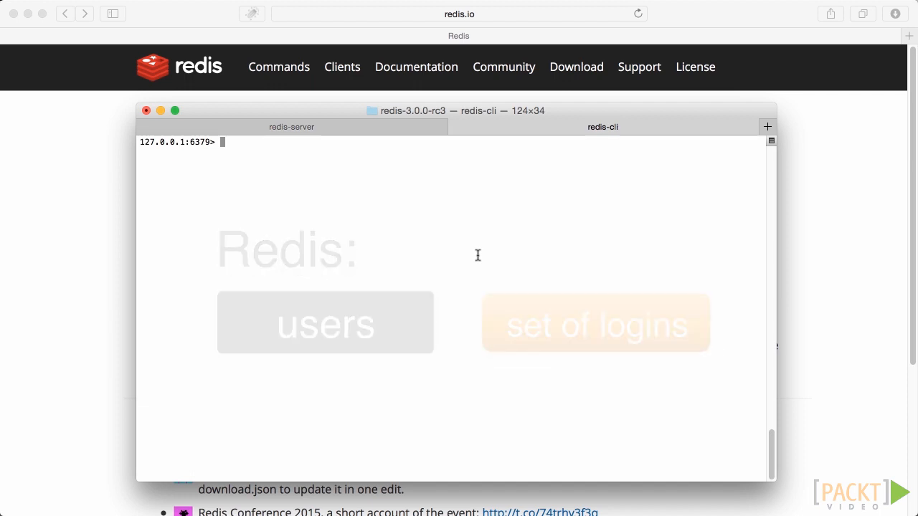
pyautogui.write('FL')
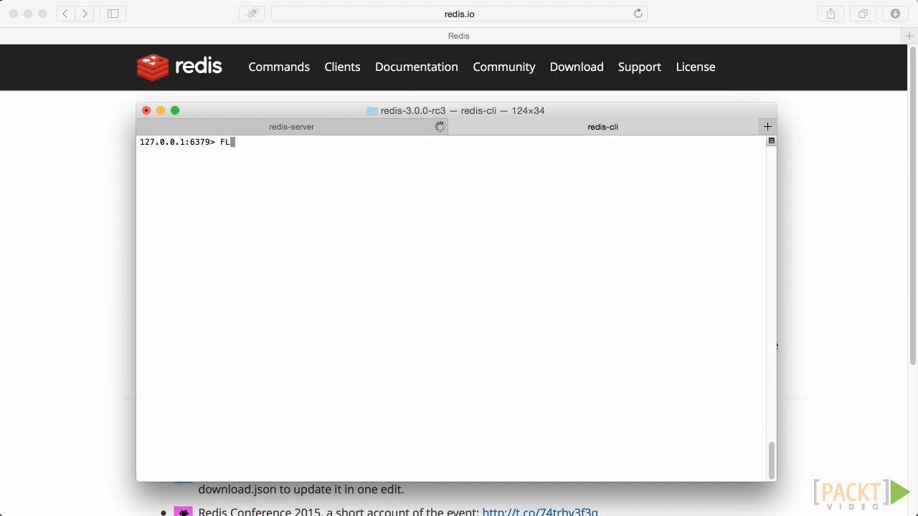
pyautogui.write('USHALL')
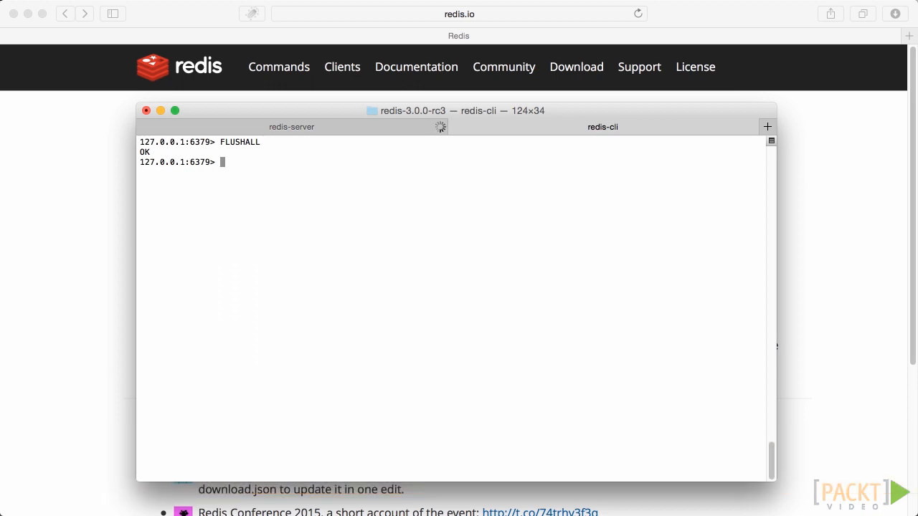
pyautogui.write('SISMEMBER users me')
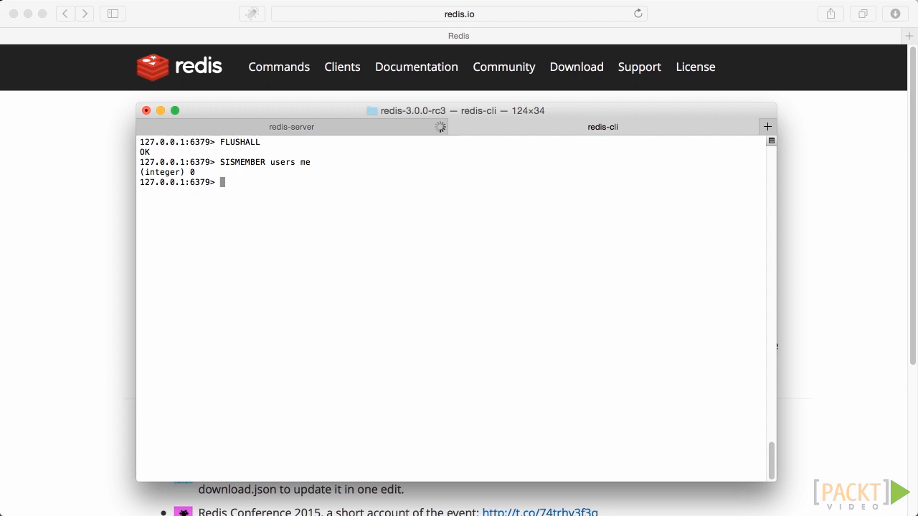
pyautogui.write('SA')
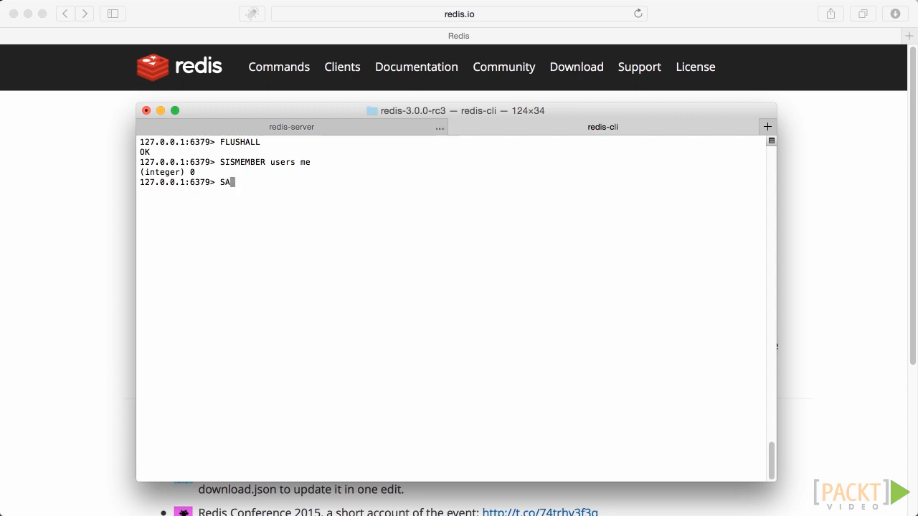
pyautogui.write('DD')
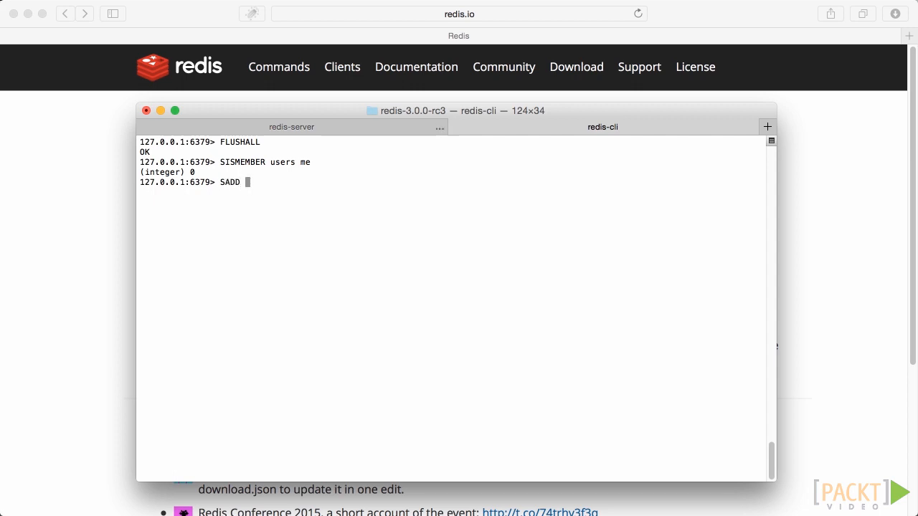
pyautogui.write('users me')
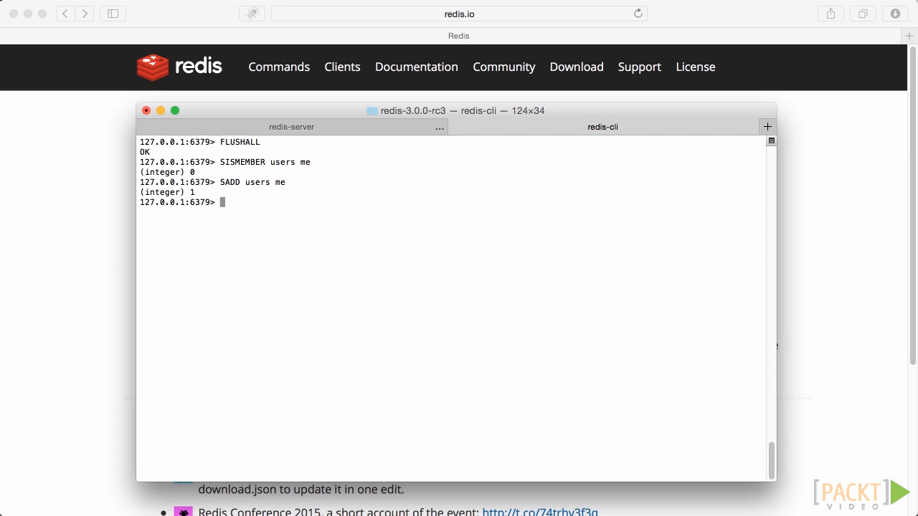
pyautogui.write('SREM users me')
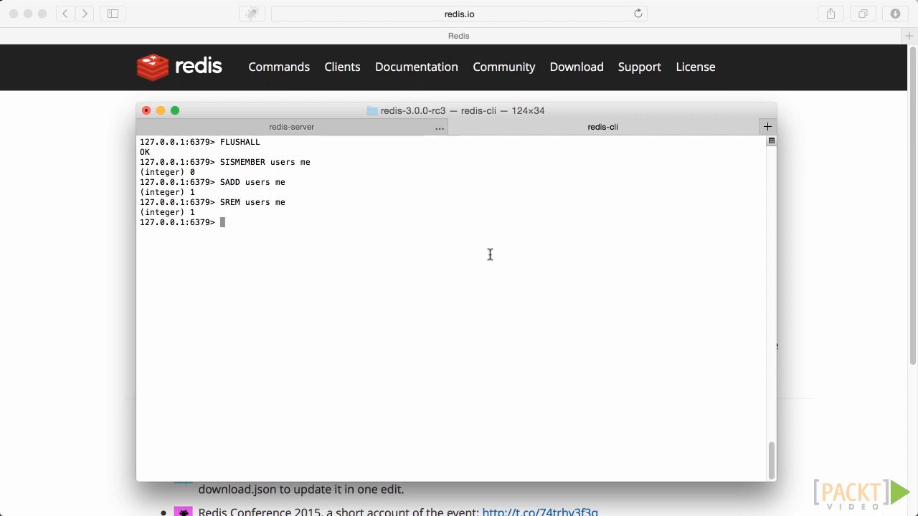
pyautogui.moveTo(451, 252)
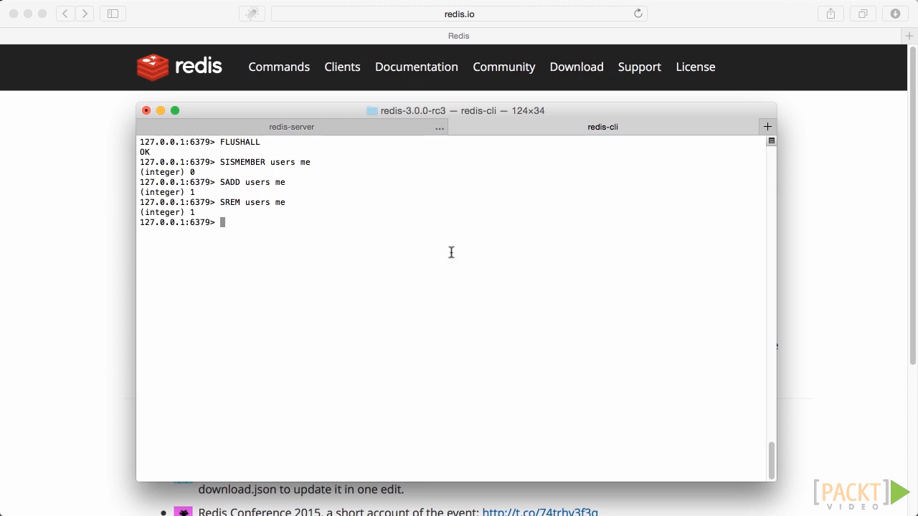
pyautogui.write('RPUSH m:room:lobby')
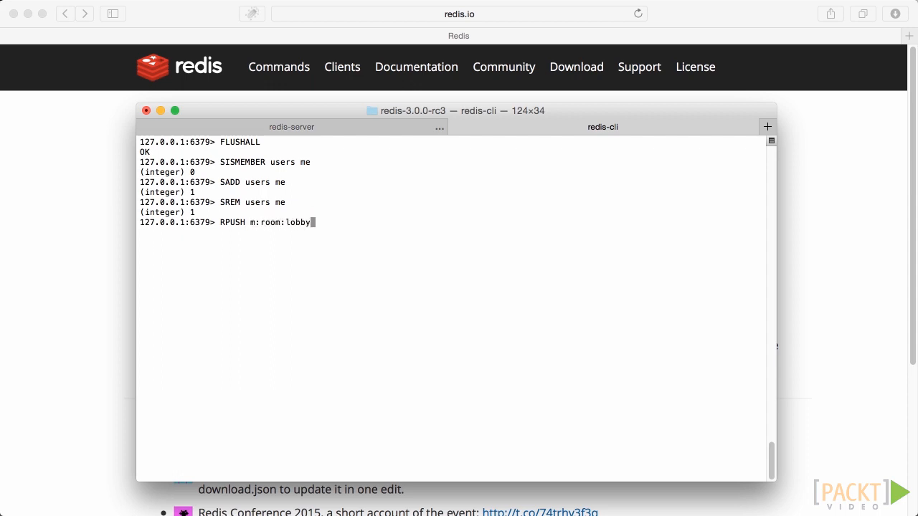
pyautogui.write('"me:')
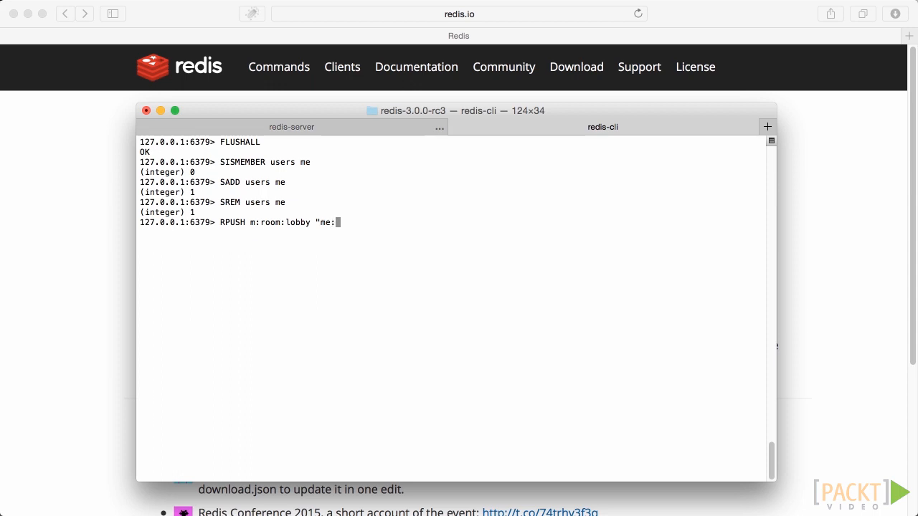
pyautogui.write('Hello, g')
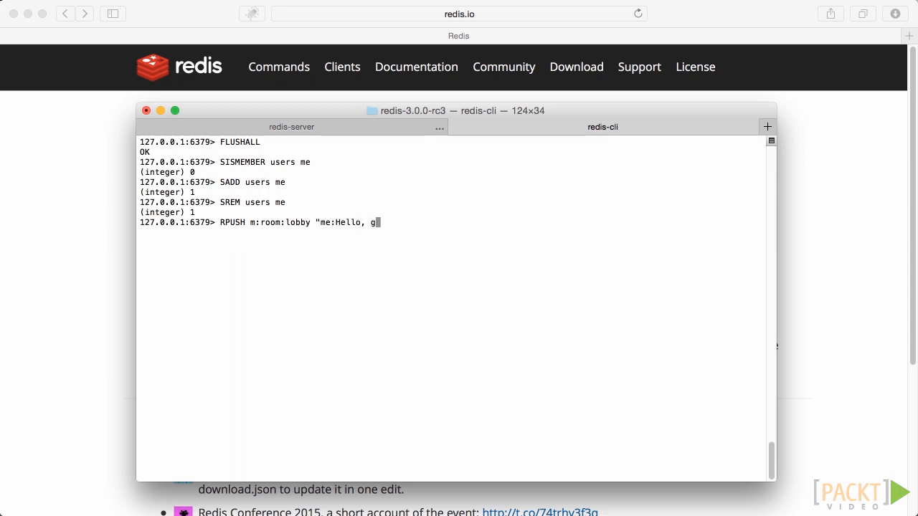
pyautogui.write('uys!"')
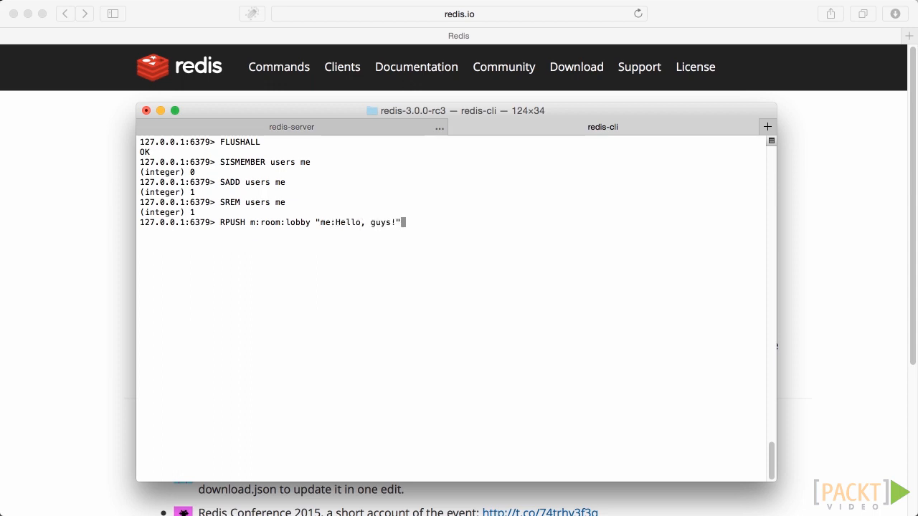
pyautogui.write('L')
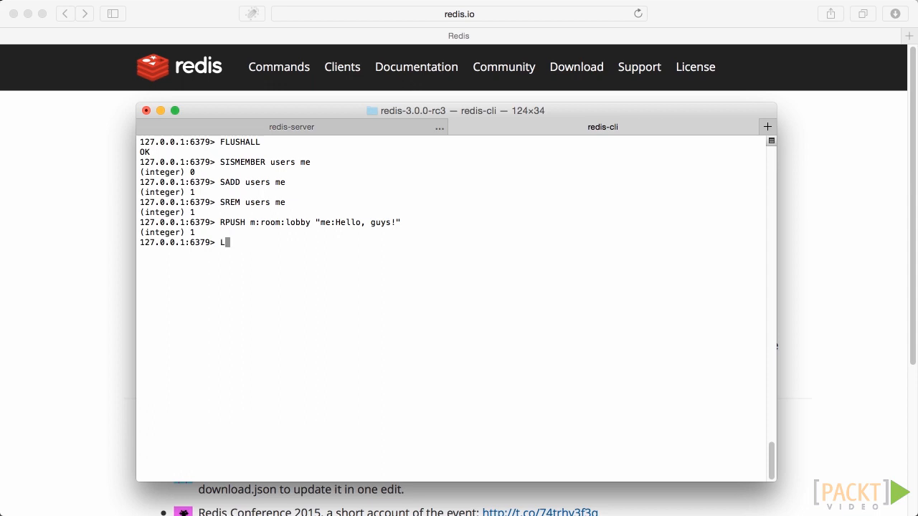
pyautogui.write('RANGE m:')
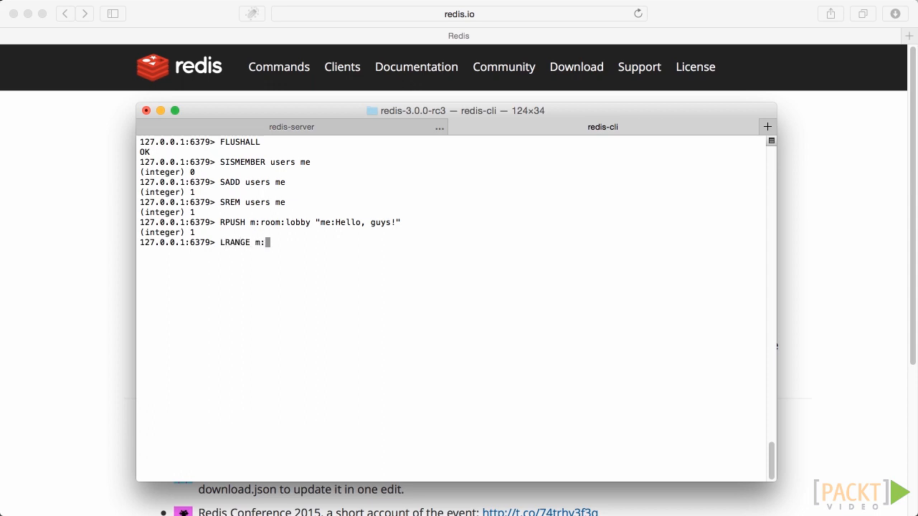
pyautogui.write('room:lobby 0 -1')
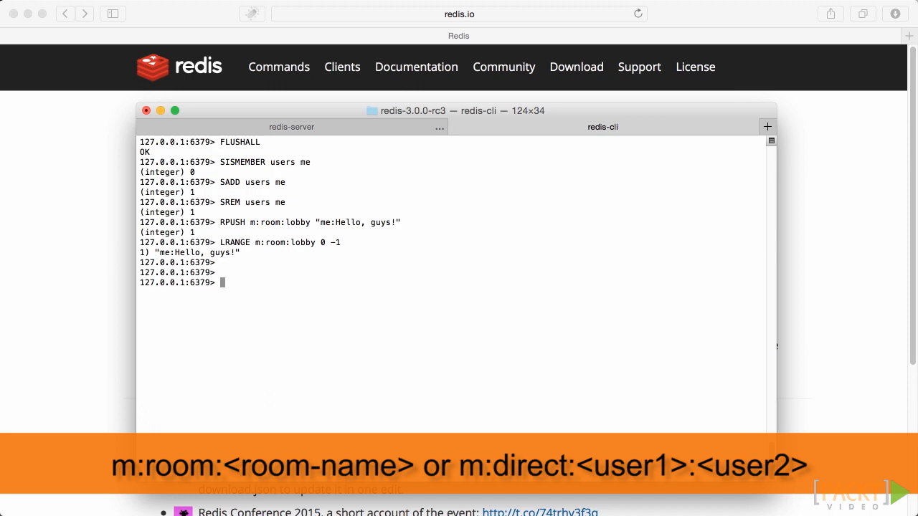
pyautogui.write('RPUSH m:dire')
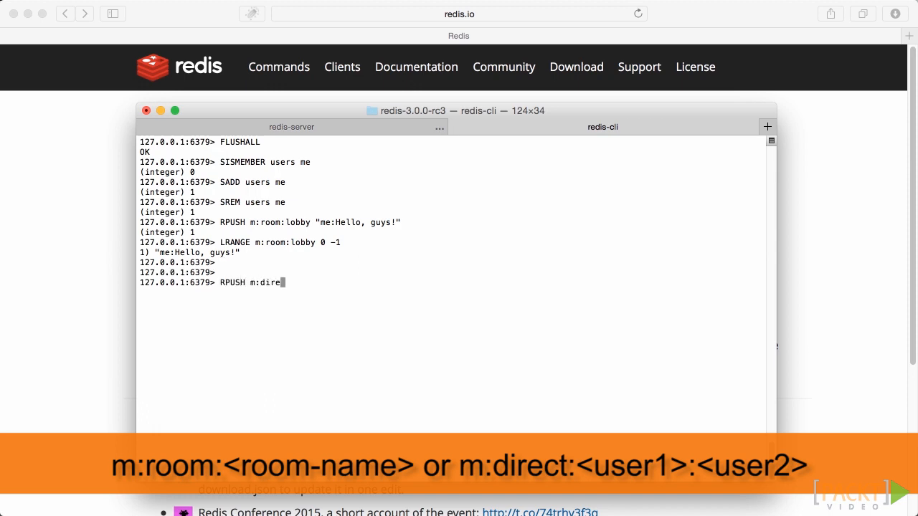
pyautogui.write('ct:admi')
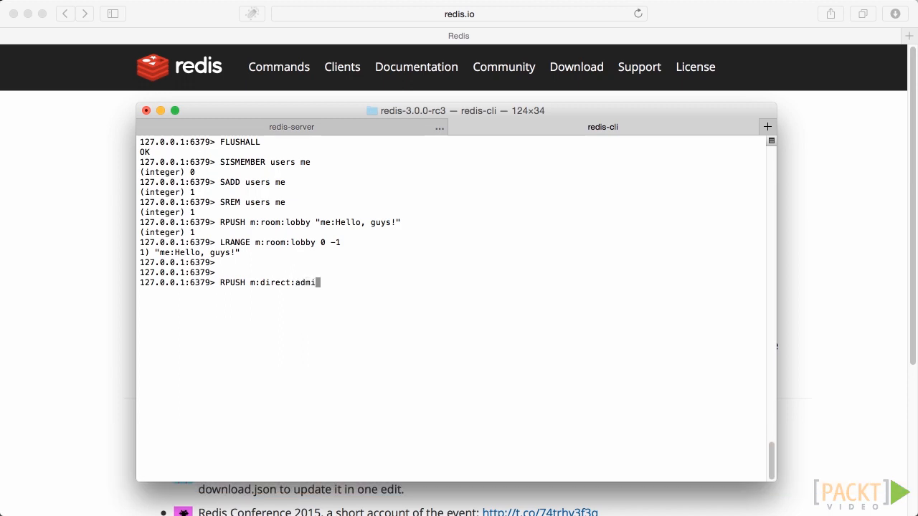
pyautogui.write('n:me "')
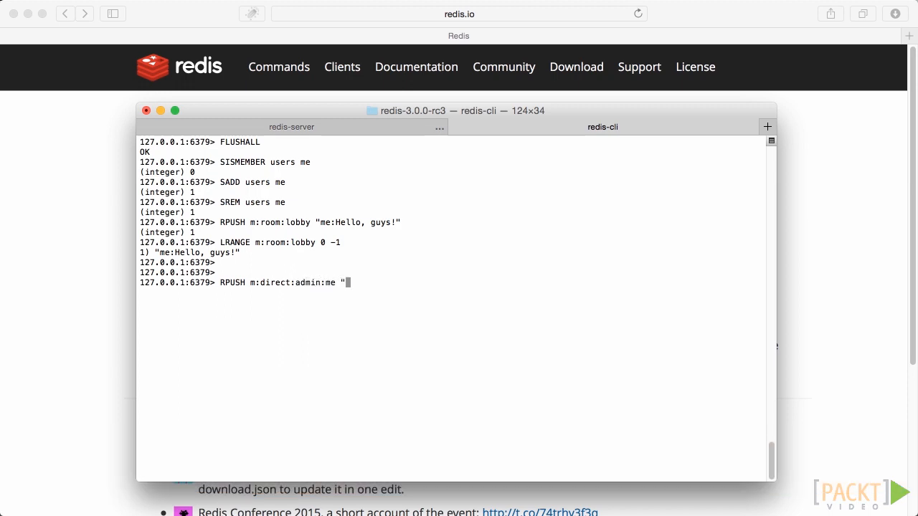
pyautogui.write('me:Hel')
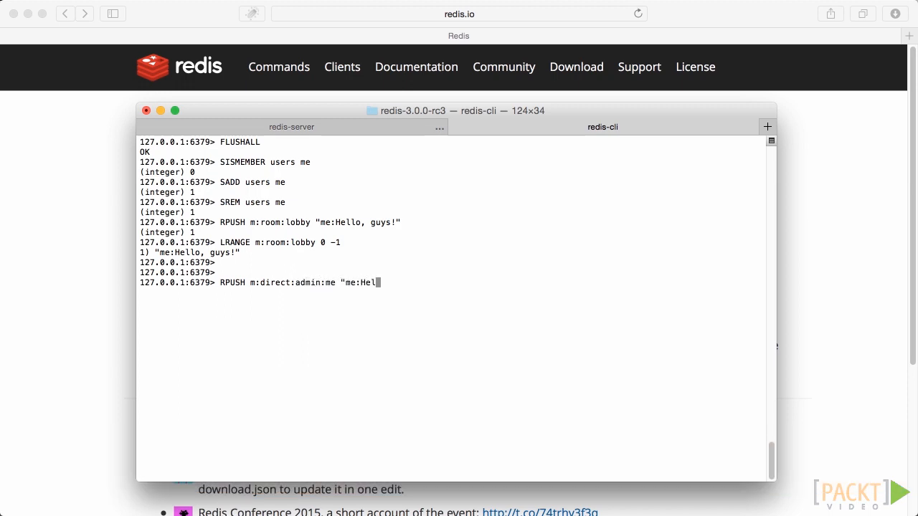
pyautogui.write('lo, Admin!')
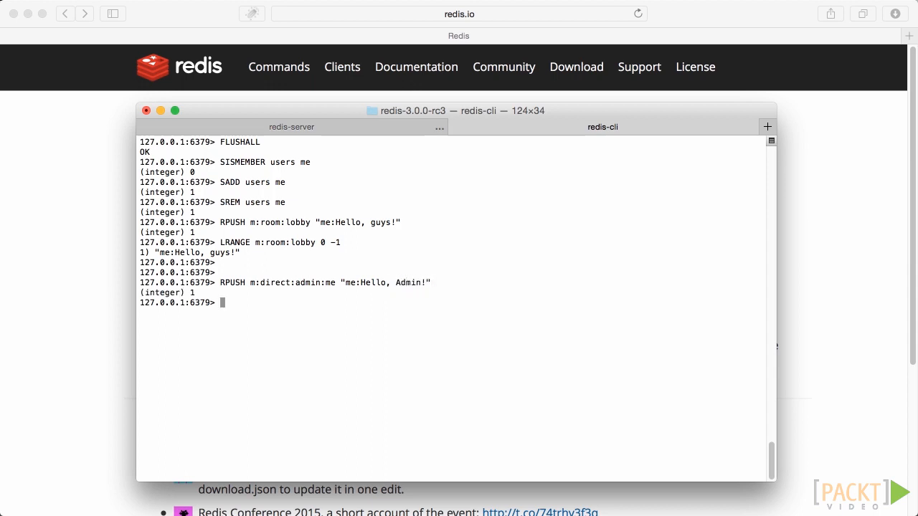
pyautogui.write('RPUSH m:direct:admin:me')
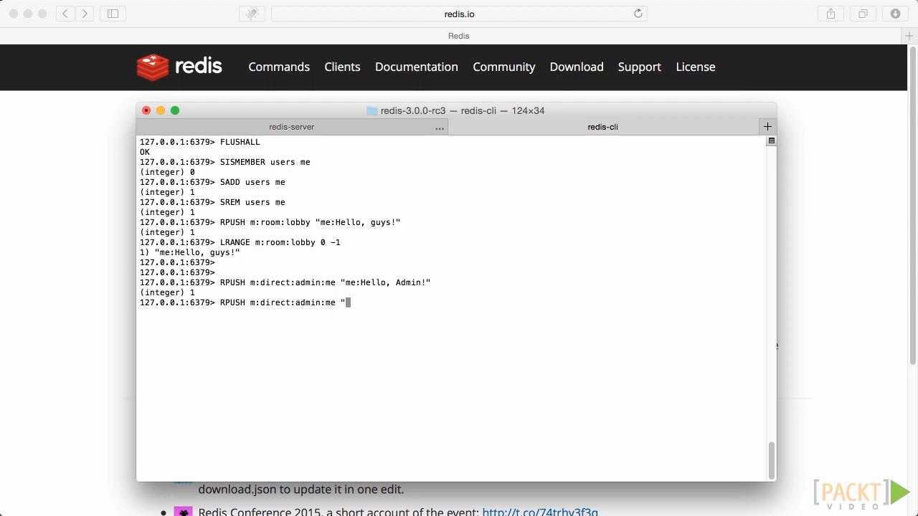
pyautogui.write('admin:')
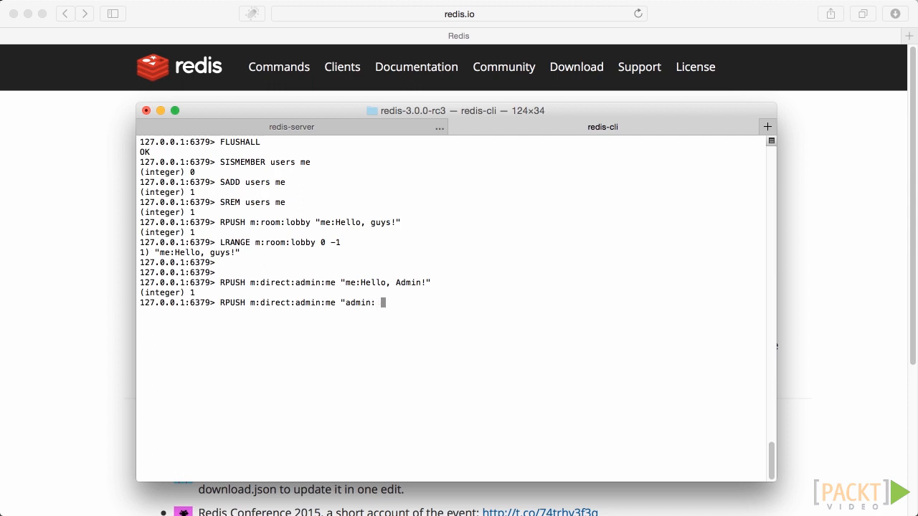
pyautogui.write('Hello,')
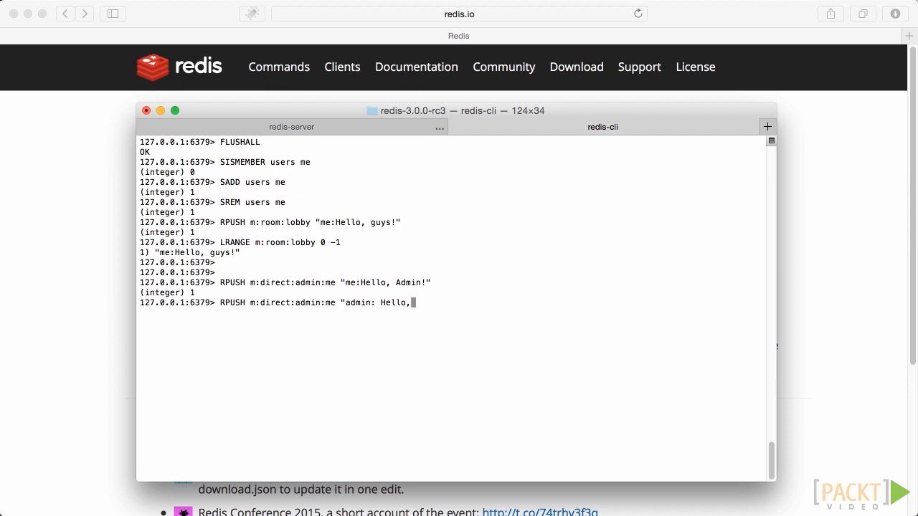
pyautogui.write('man, glad to see you!')
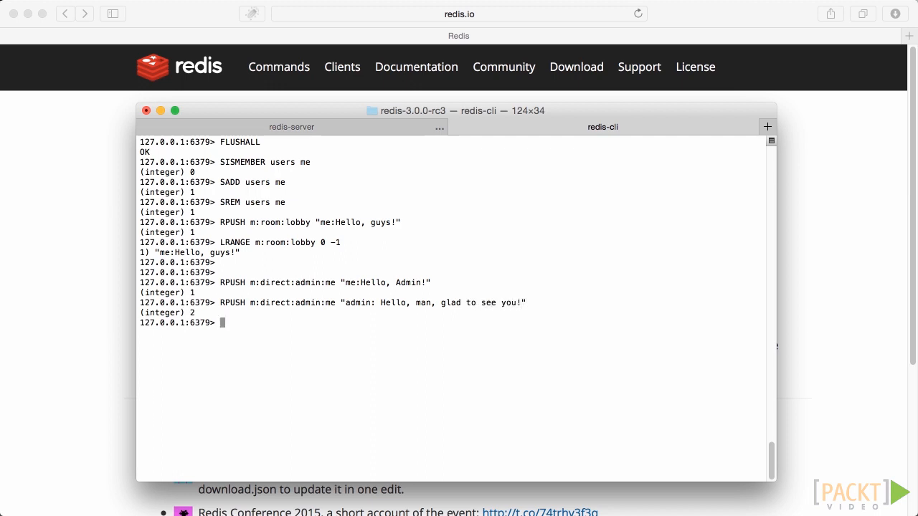
pyautogui.write('LRANGE')
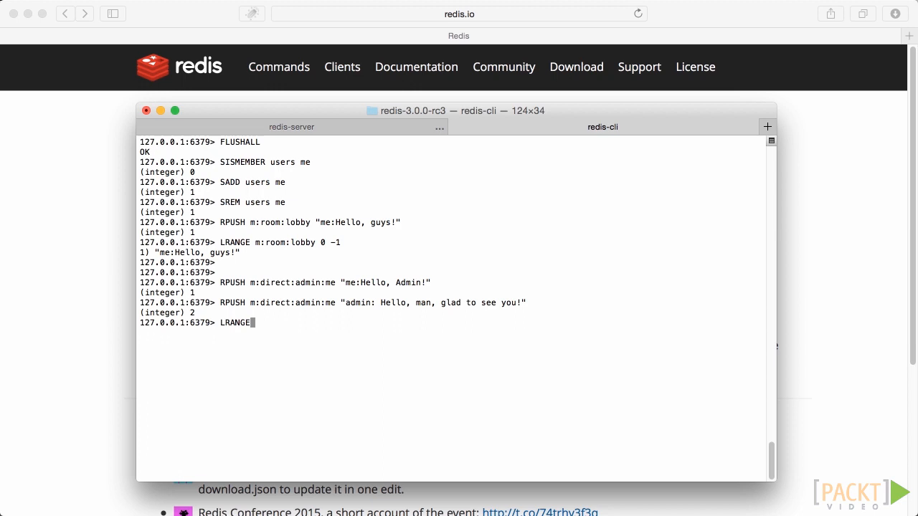
pyautogui.write('m:')
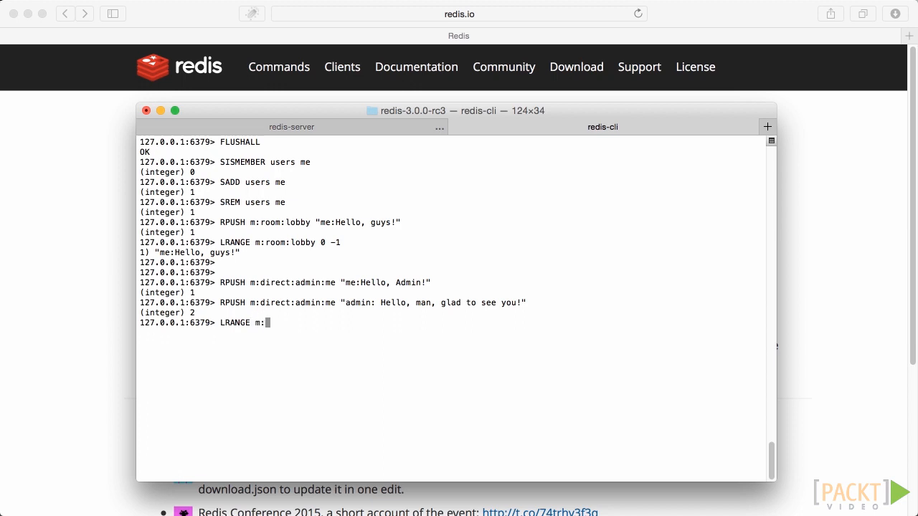
pyautogui.write('direct:ad')
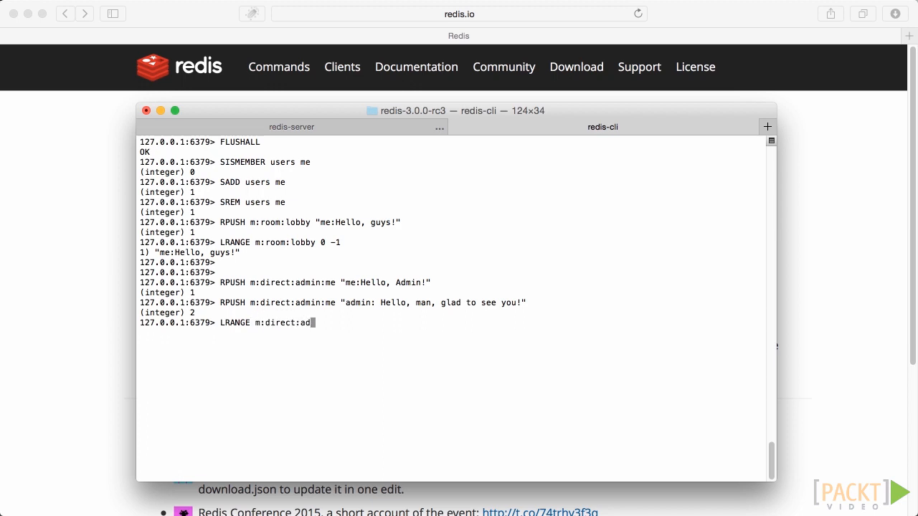
pyautogui.write('min:me 0')
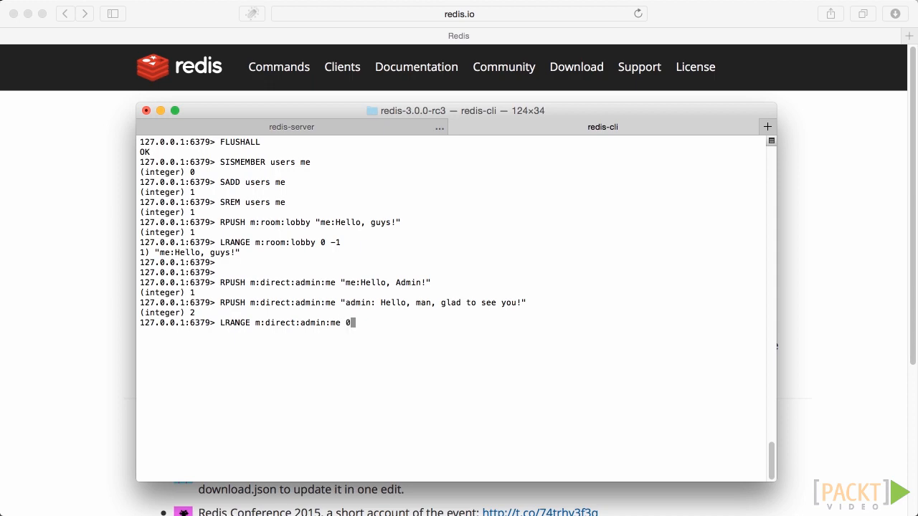